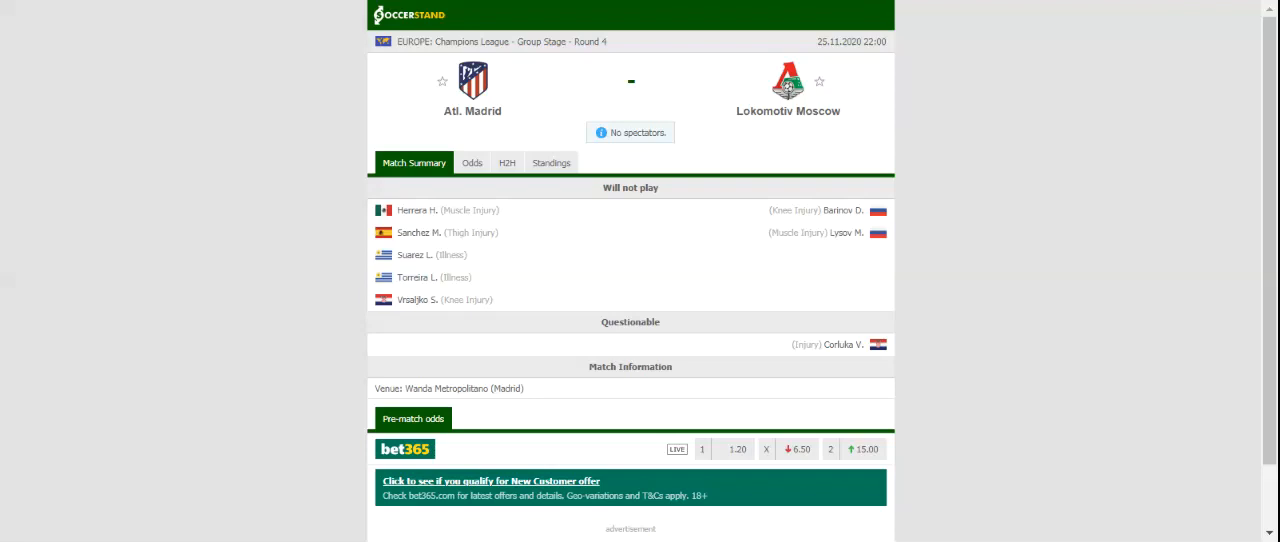
Show the H2H view with recent and head-to-head matches for Atl. Madrid and Lokomotiv Moscow
click(552, 162)
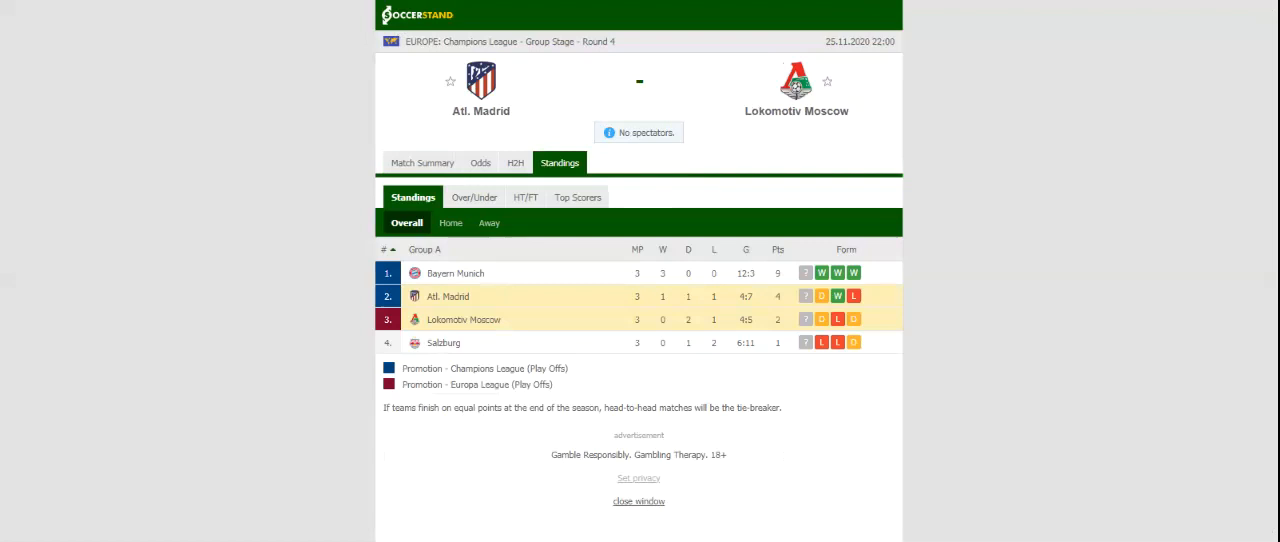
mouse_move(520, 176)
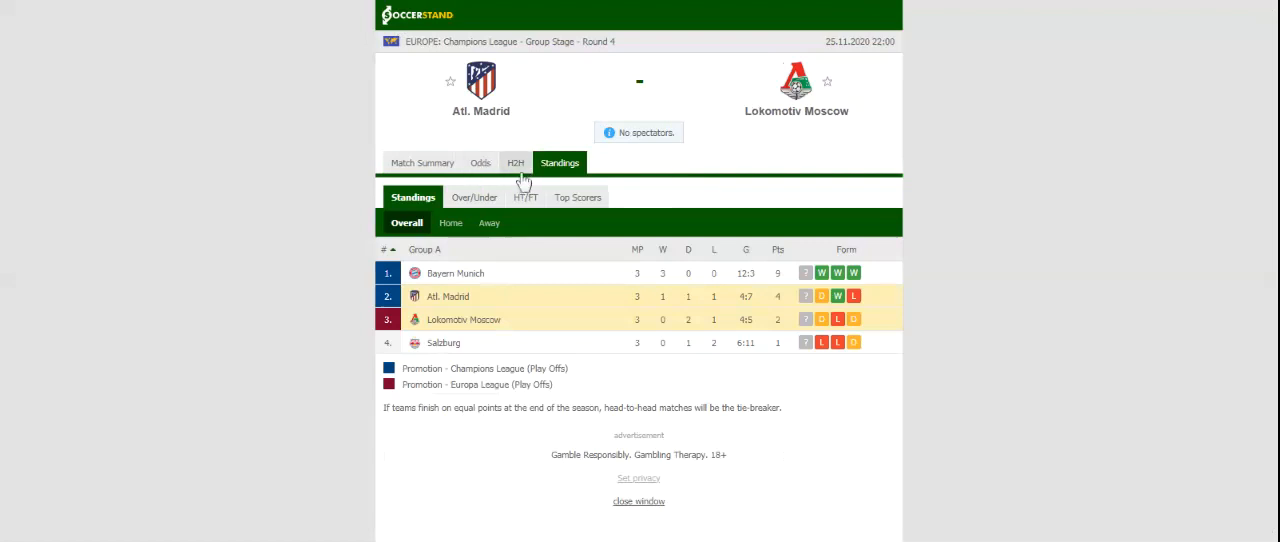
click(516, 162)
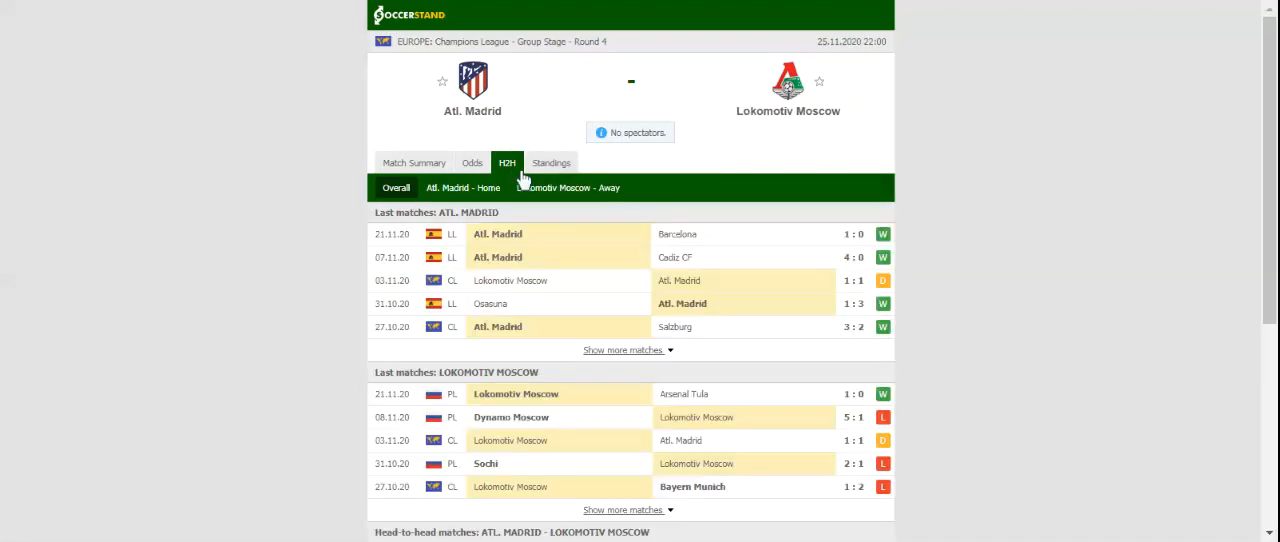
mouse_move(522, 180)
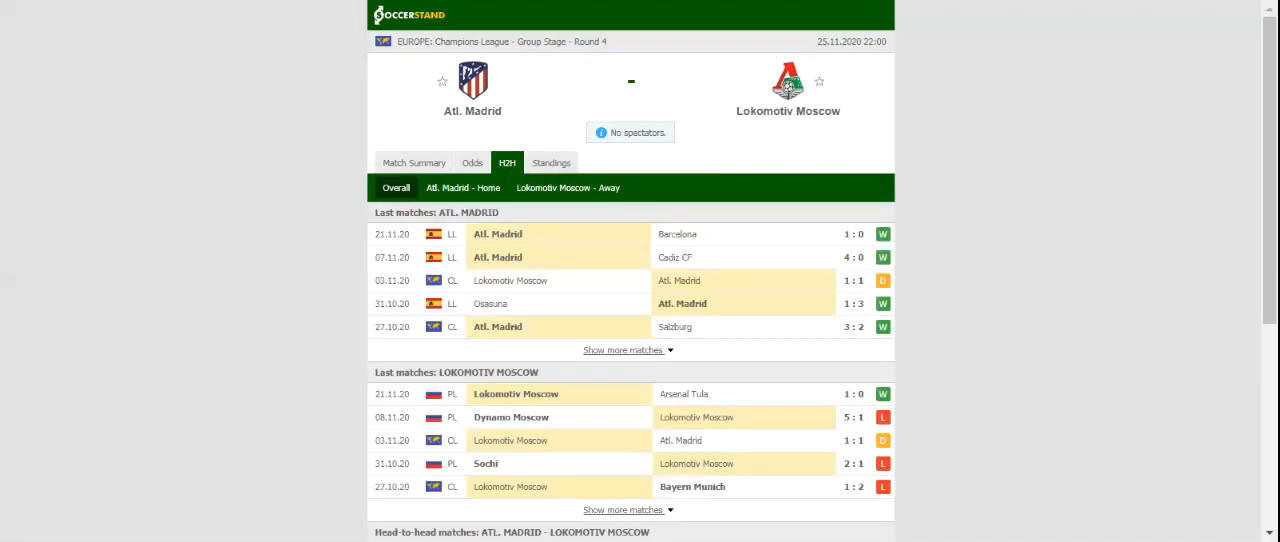